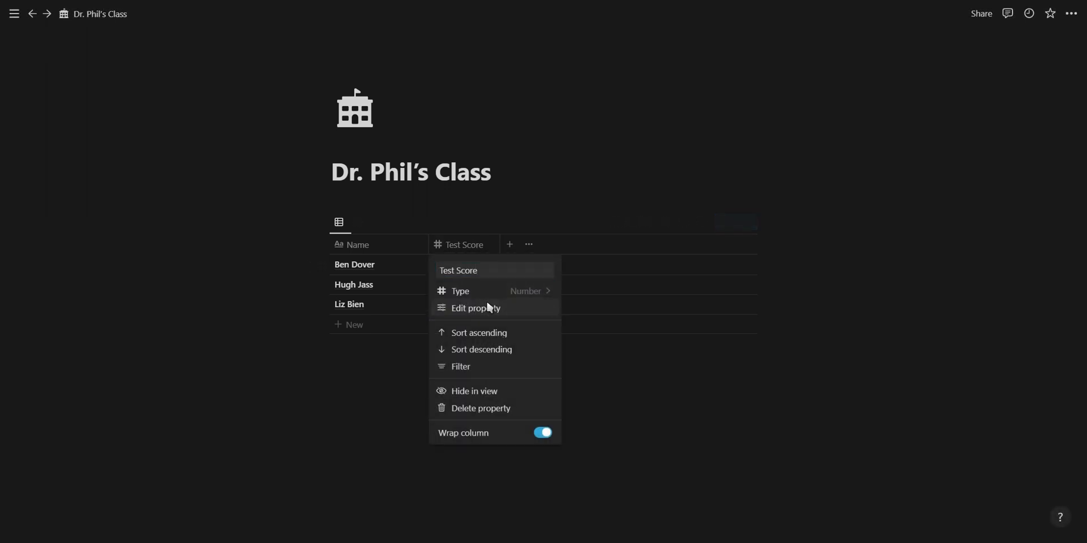
Display Test Score as purple progress bars, trying Ring before returning to Bar.
click(475, 309)
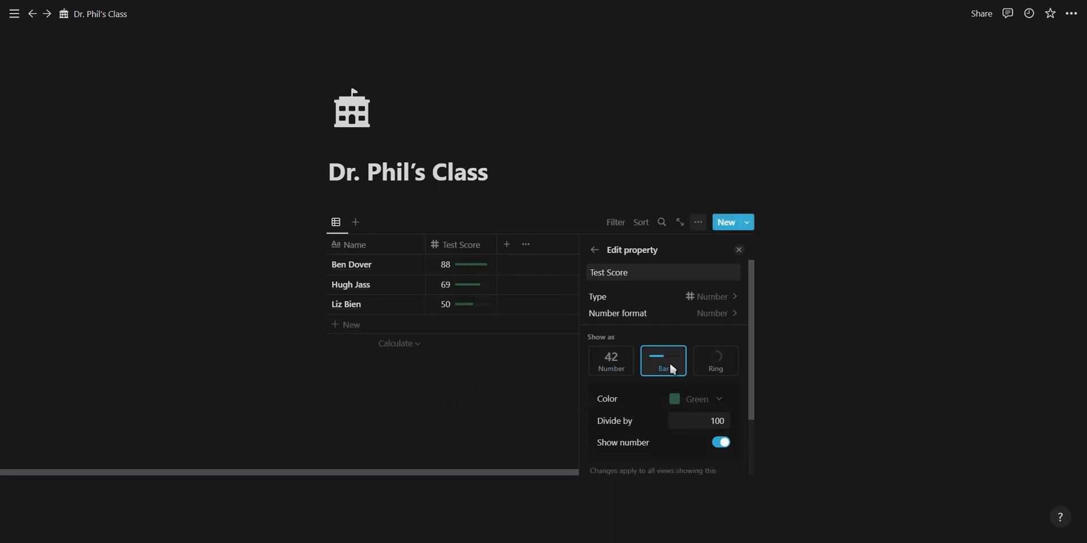
click(716, 360)
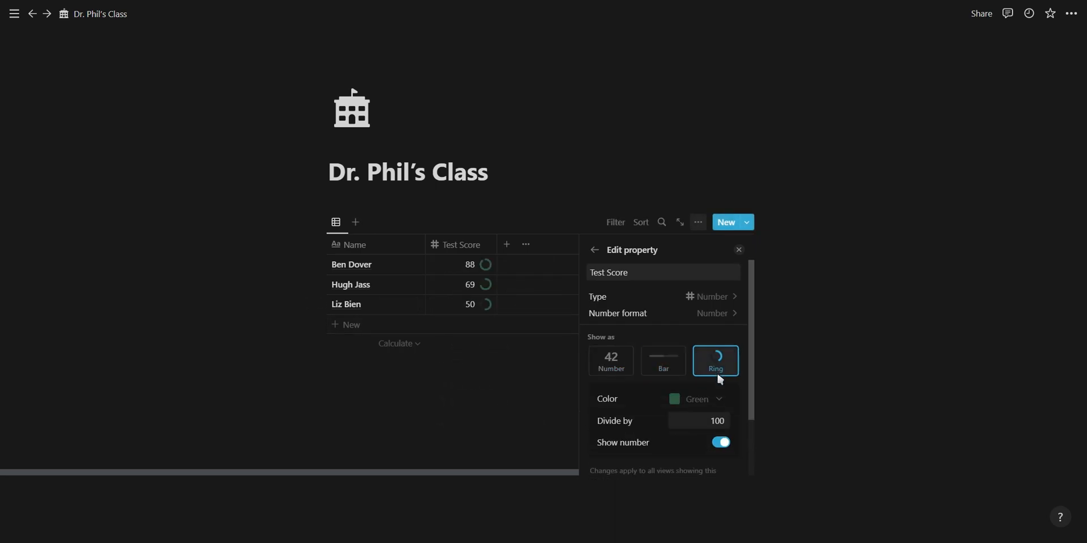
click(696, 399)
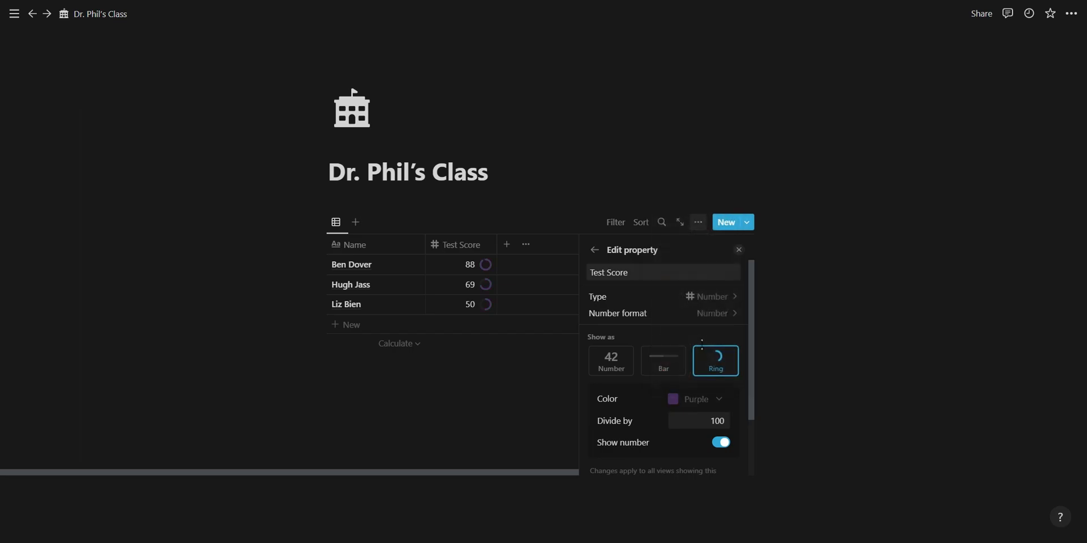
click(663, 361)
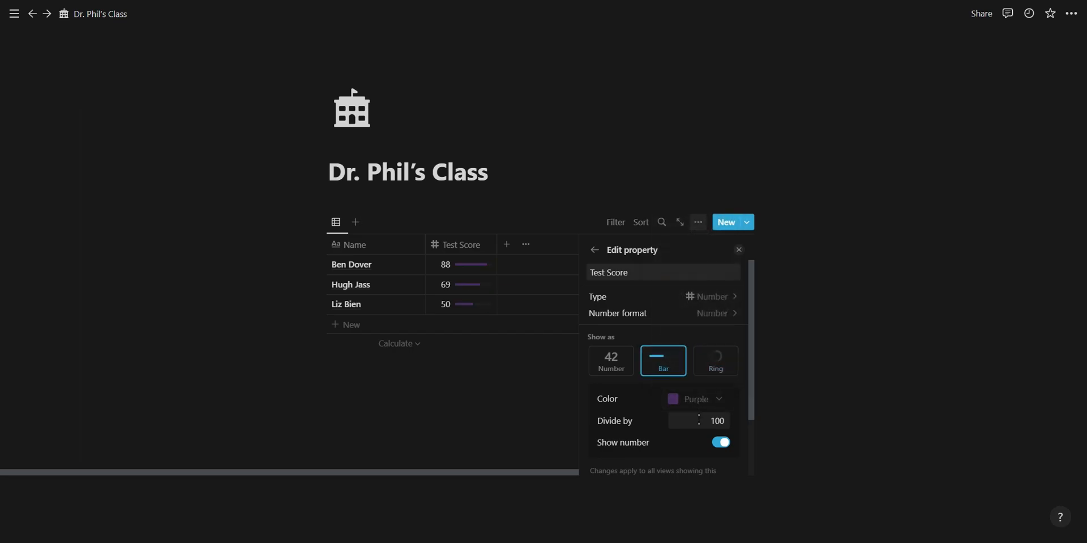
text(150)
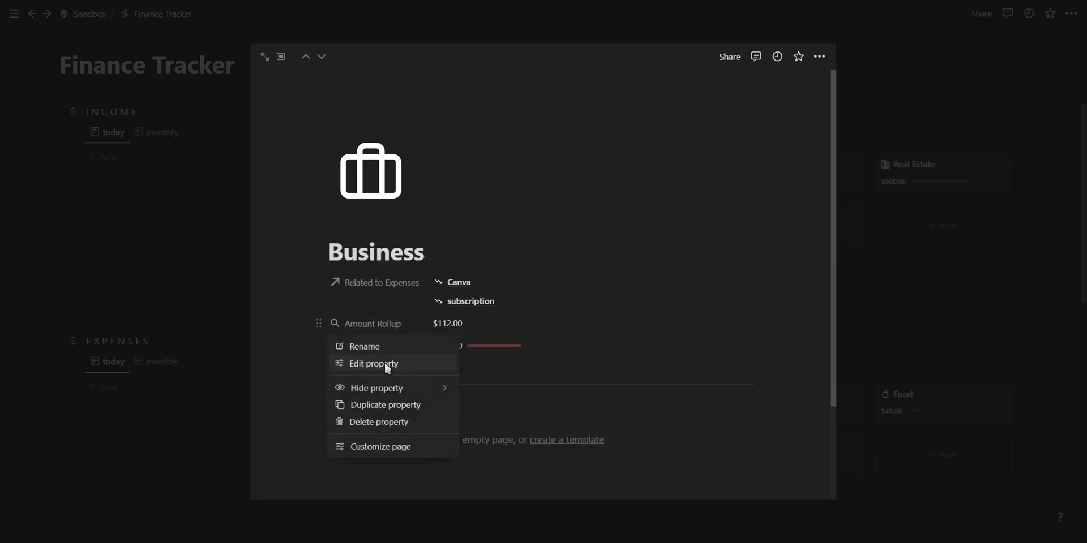
Open the Business page's Total formula editor and confirm it with Done.
click(373, 364)
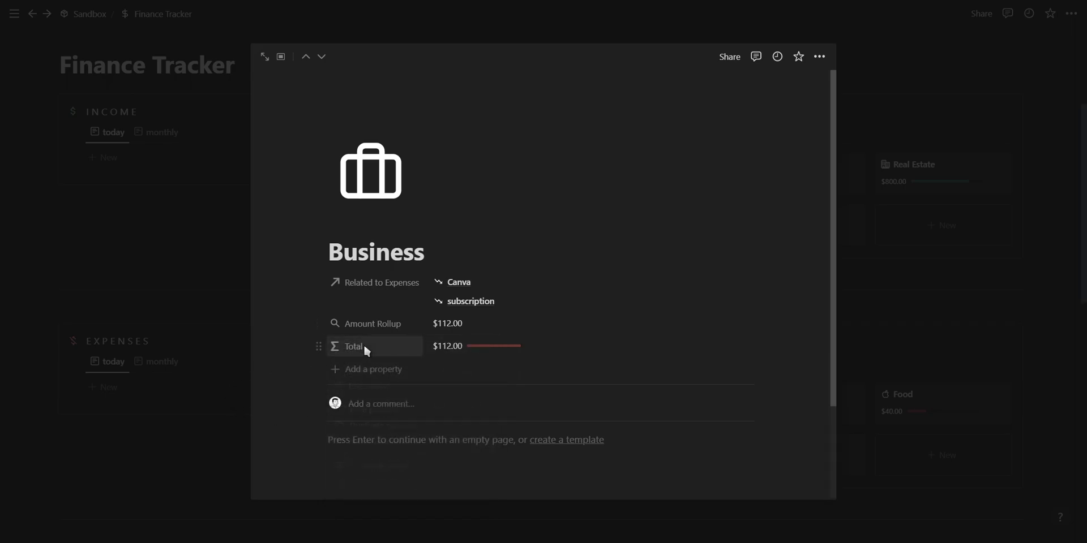
click(353, 346)
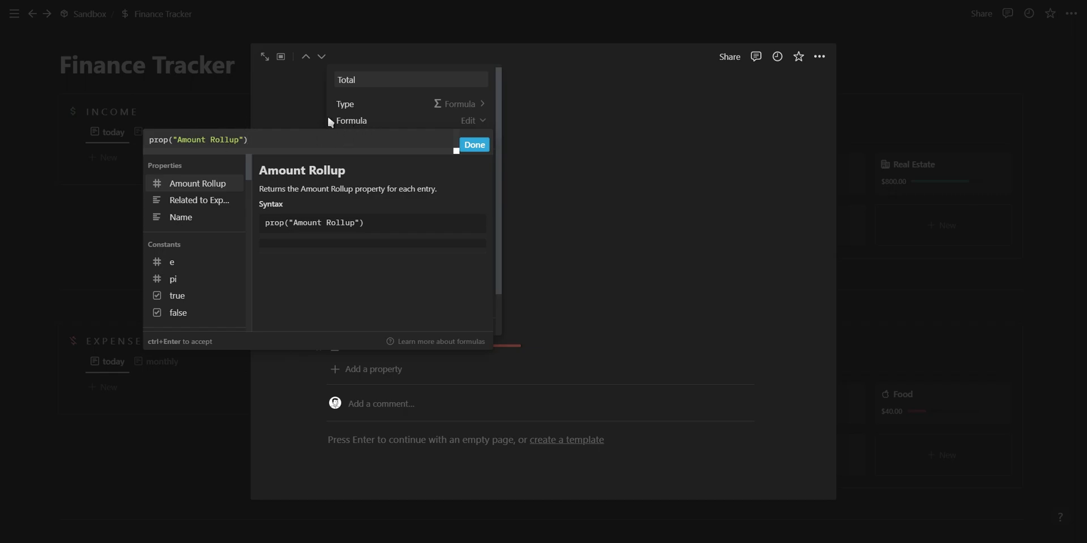
click(474, 145)
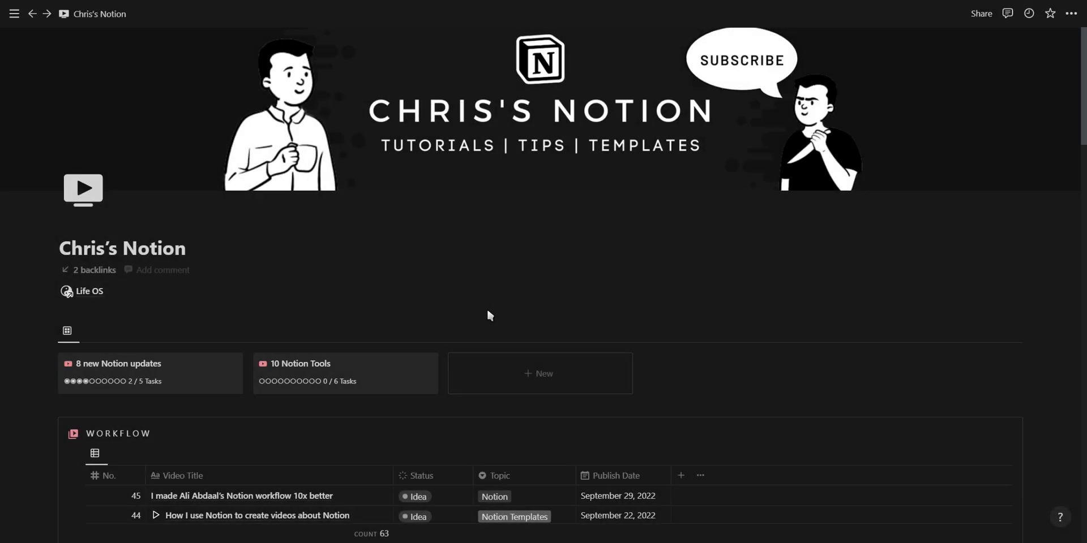
Create a new Workflow entry related to Canva video Editing and two other videos.
click(540, 374)
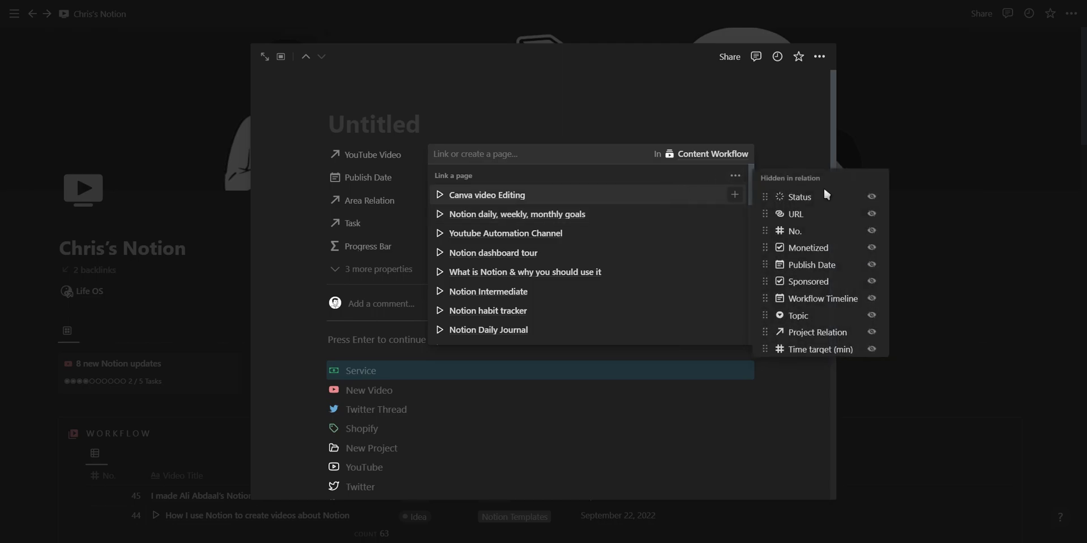
click(872, 196)
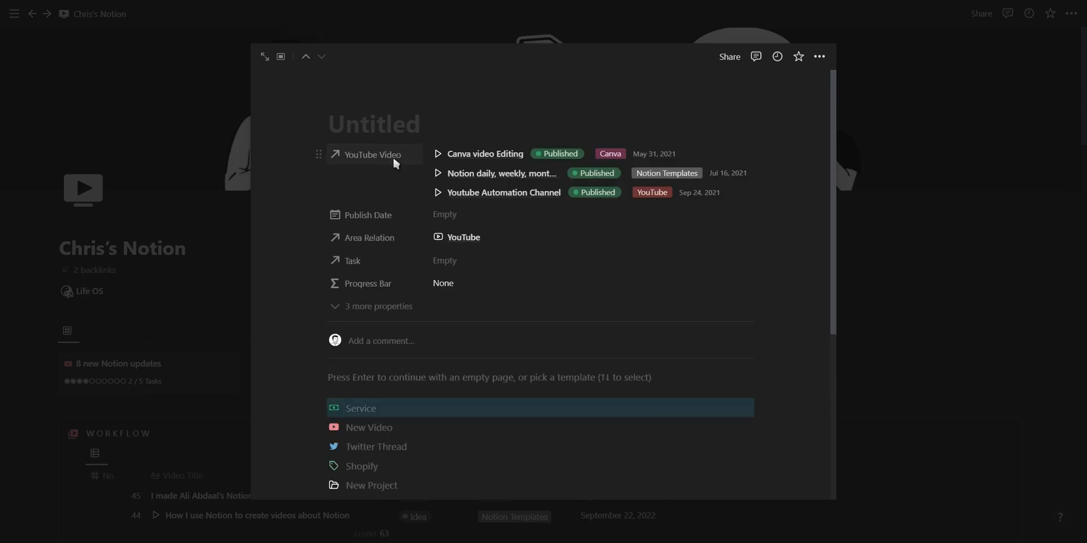
click(373, 154)
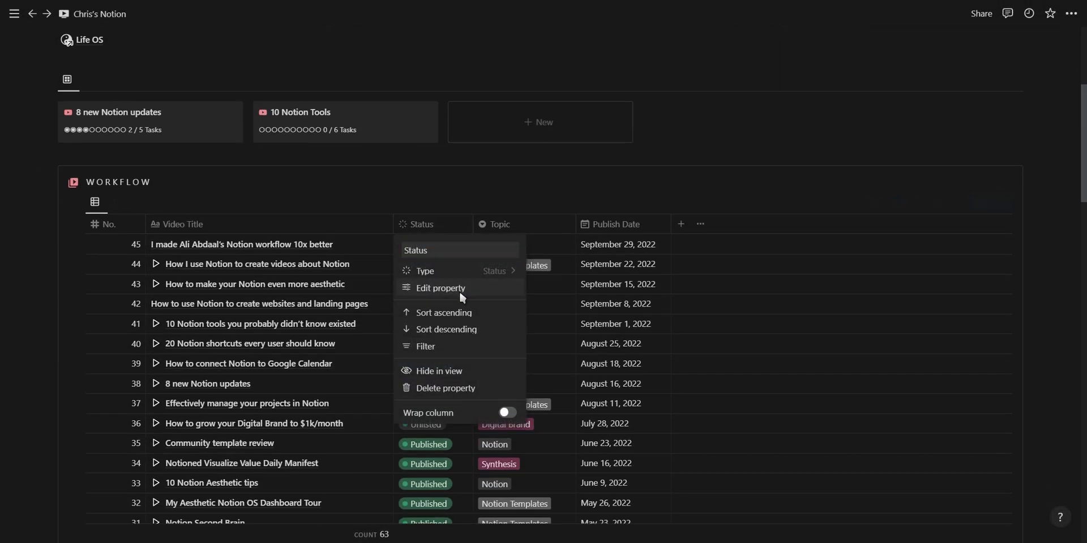
Set the Workflow Status property to show as Checkbox.
click(441, 288)
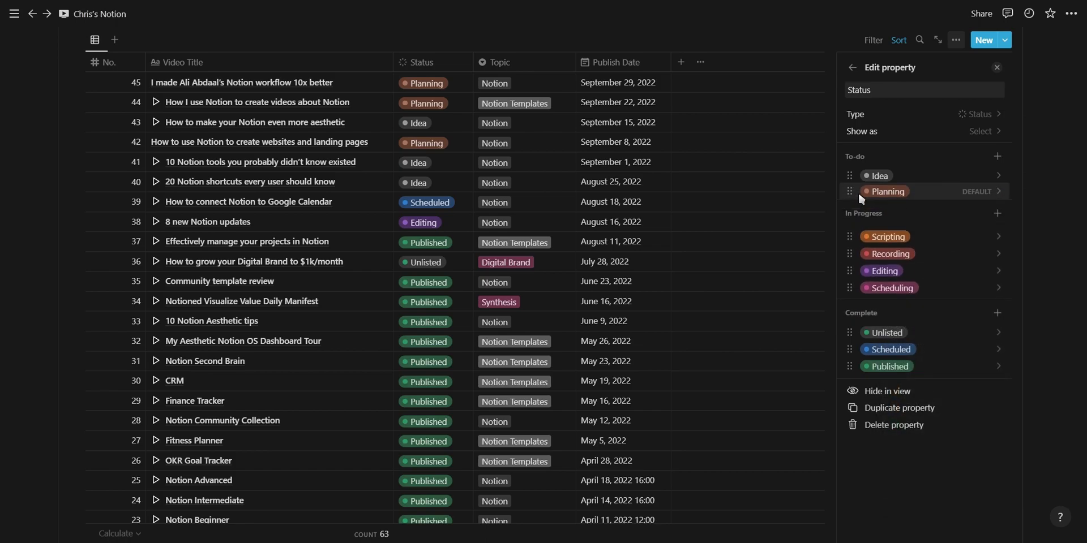
click(981, 131)
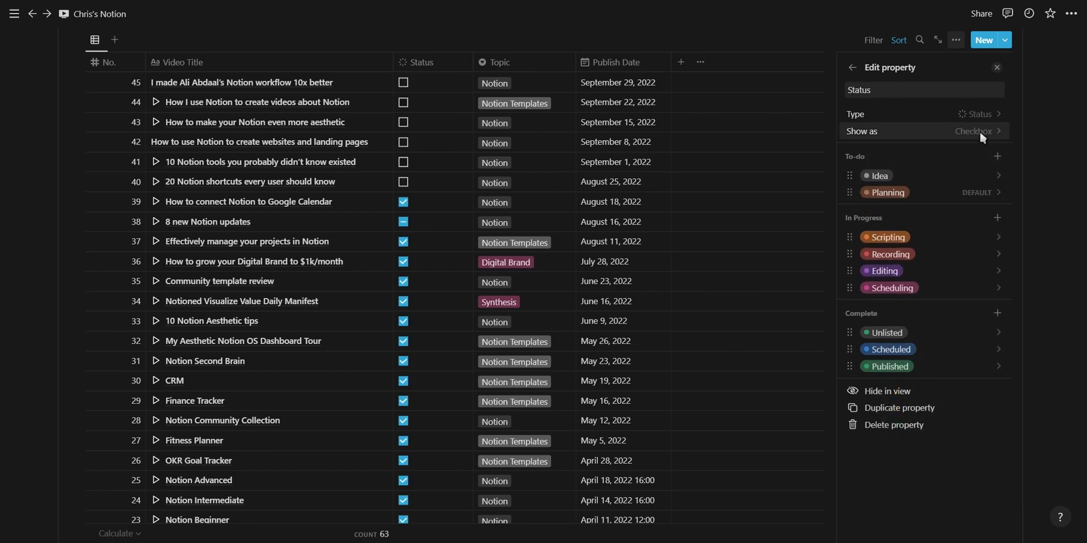
click(980, 131)
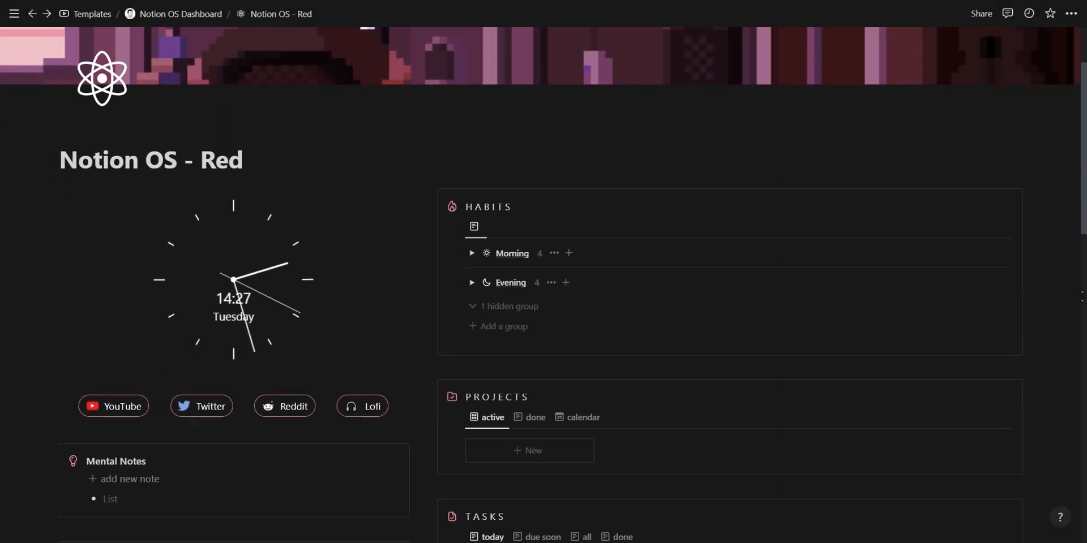
Make YouTube the default Projects template and start a project titled 'New video'.
click(1004, 272)
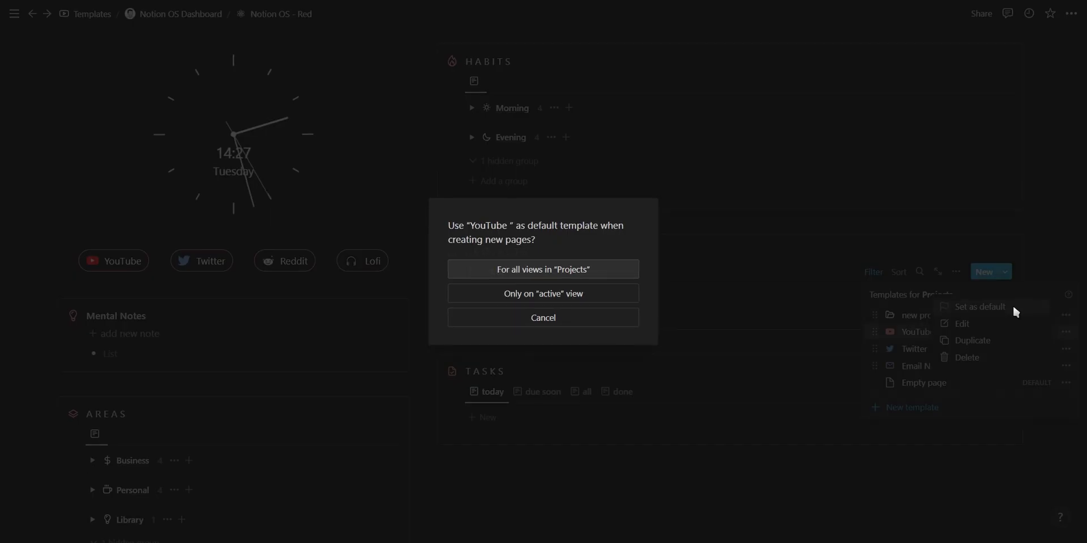
click(543, 269)
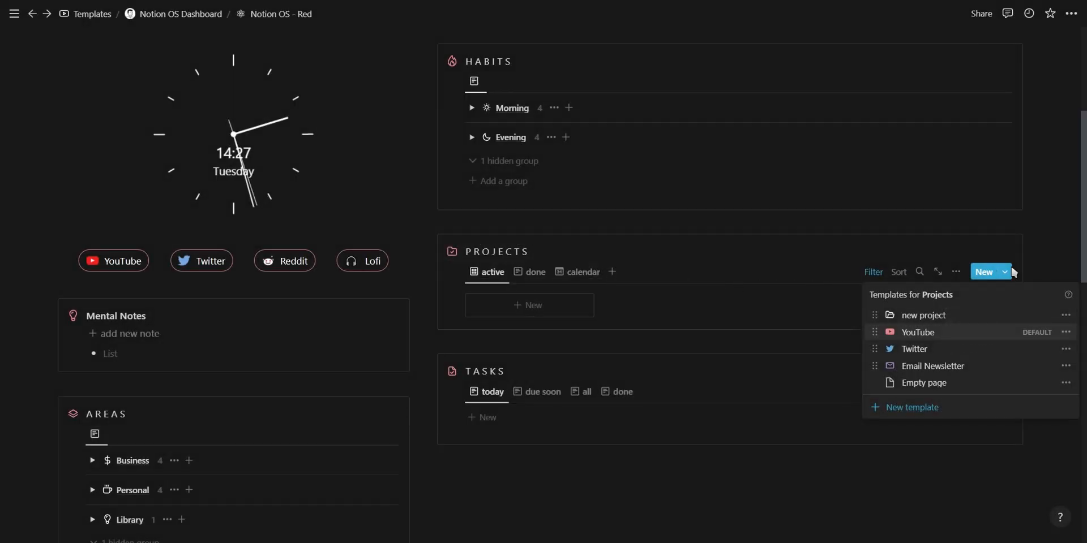
click(529, 305)
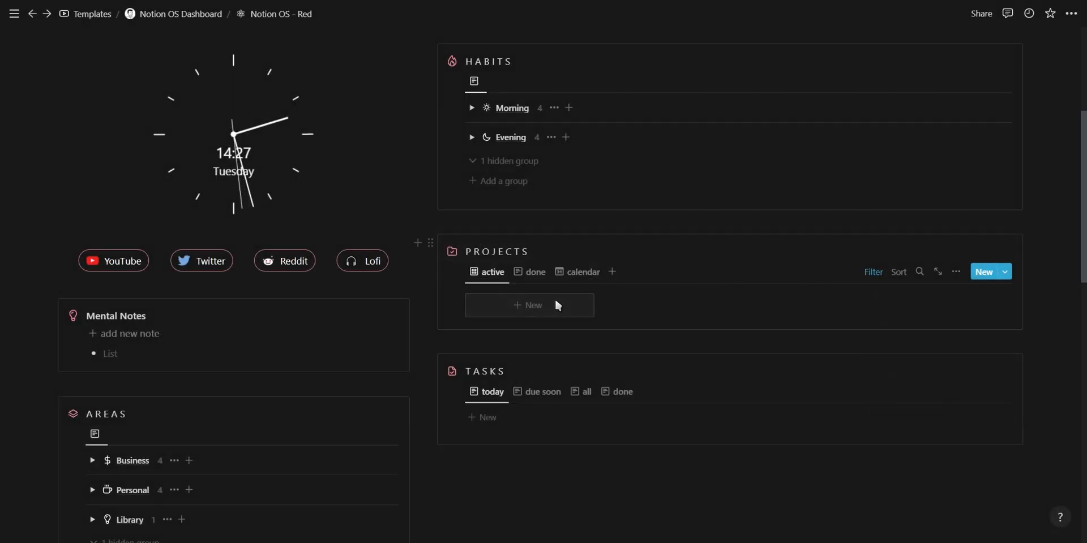
click(529, 305)
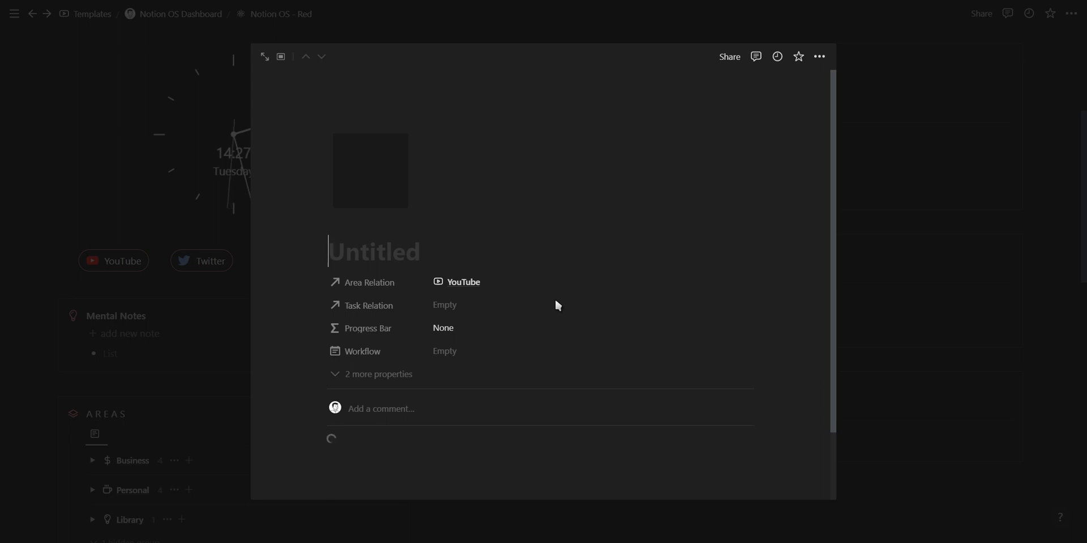
text(N)
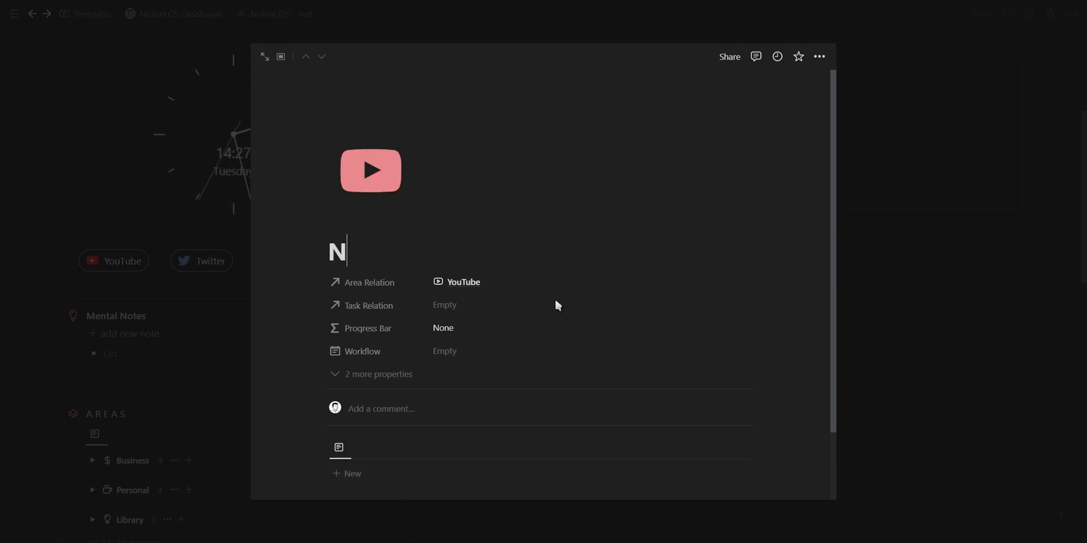
text(ew video)
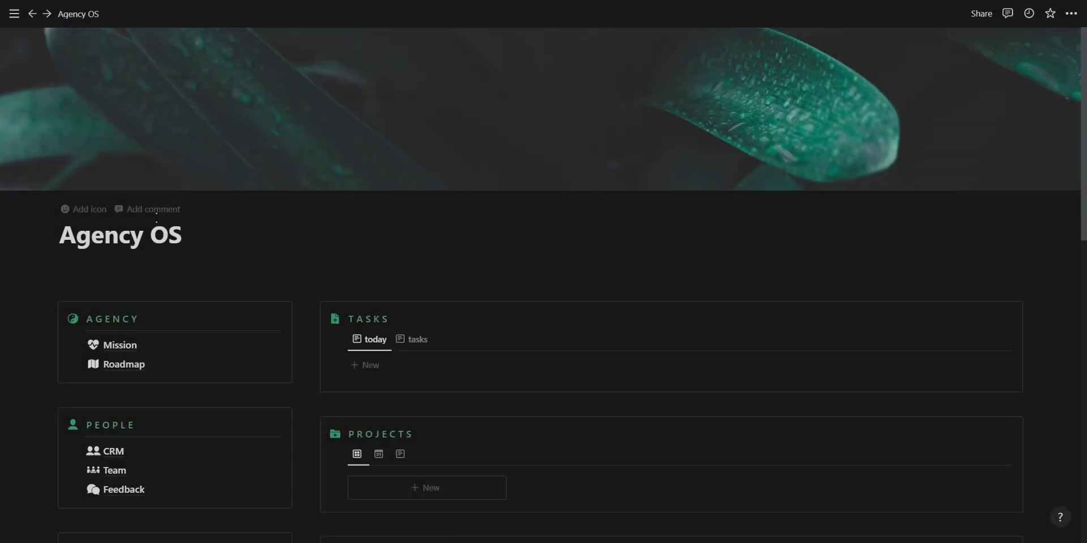
Add an icon to Agency OS and filter the built-in icons for 'leaf'.
click(82, 209)
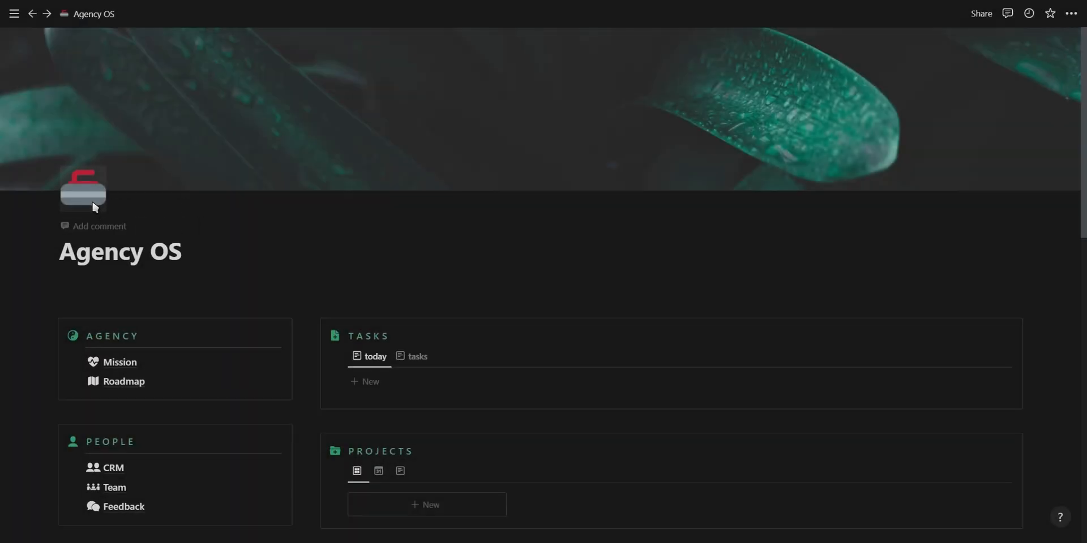
click(83, 189)
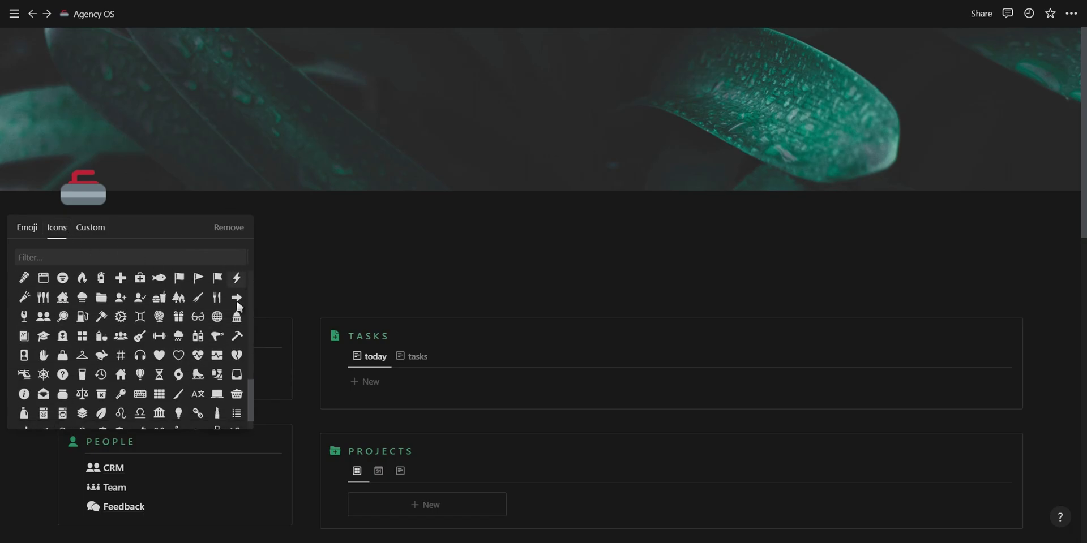
scroll(down, 3)
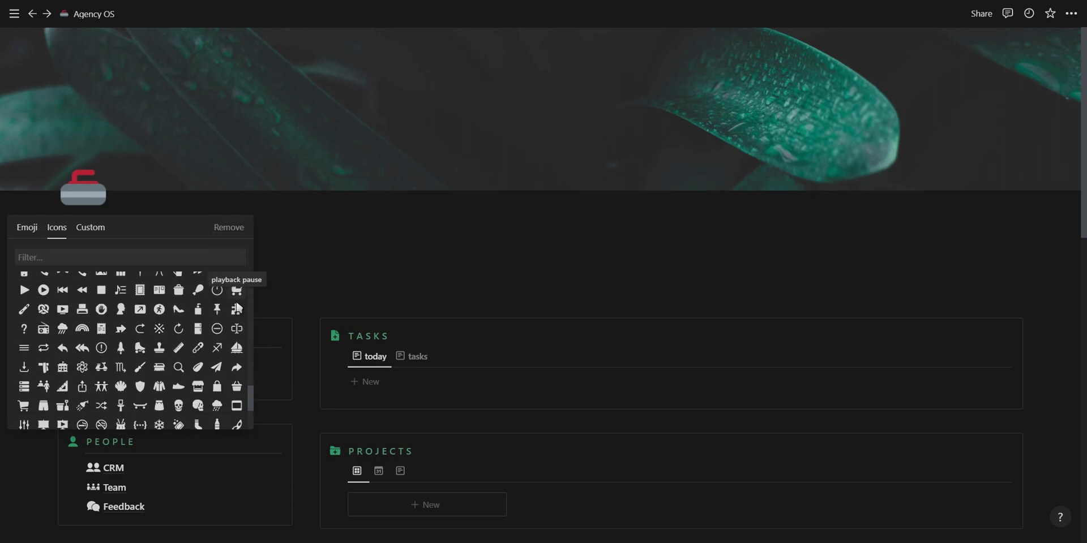
scroll(down, 3)
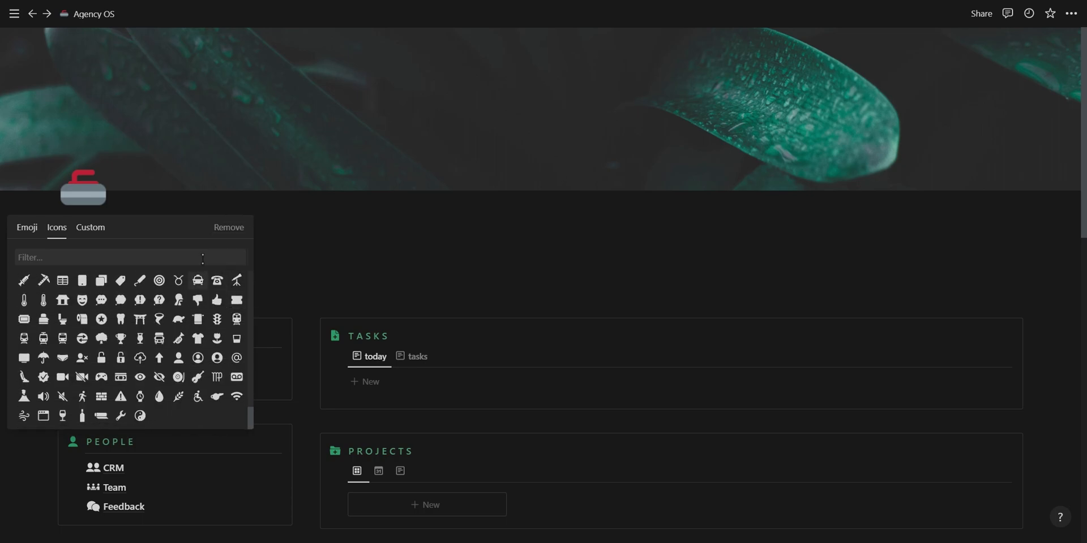
text(leaf)
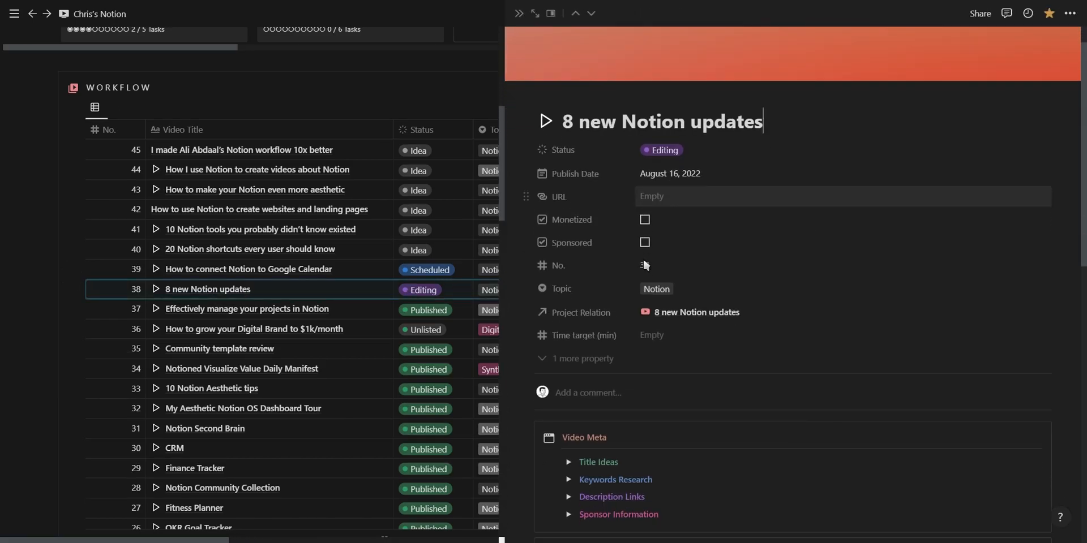
Set the Workflow table view's default to open pages in Center peek.
scroll(down, 3)
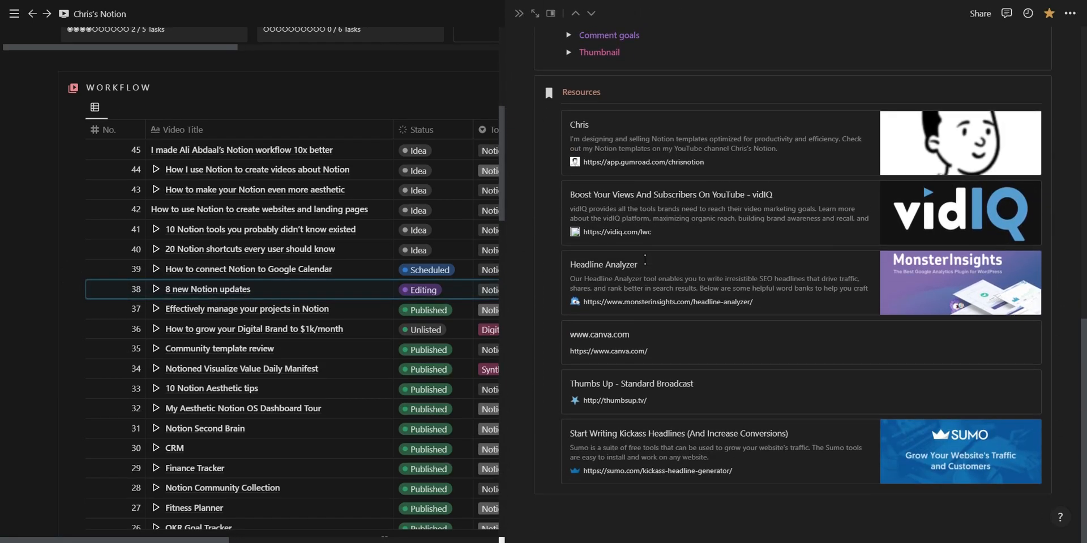
scroll(down, 3)
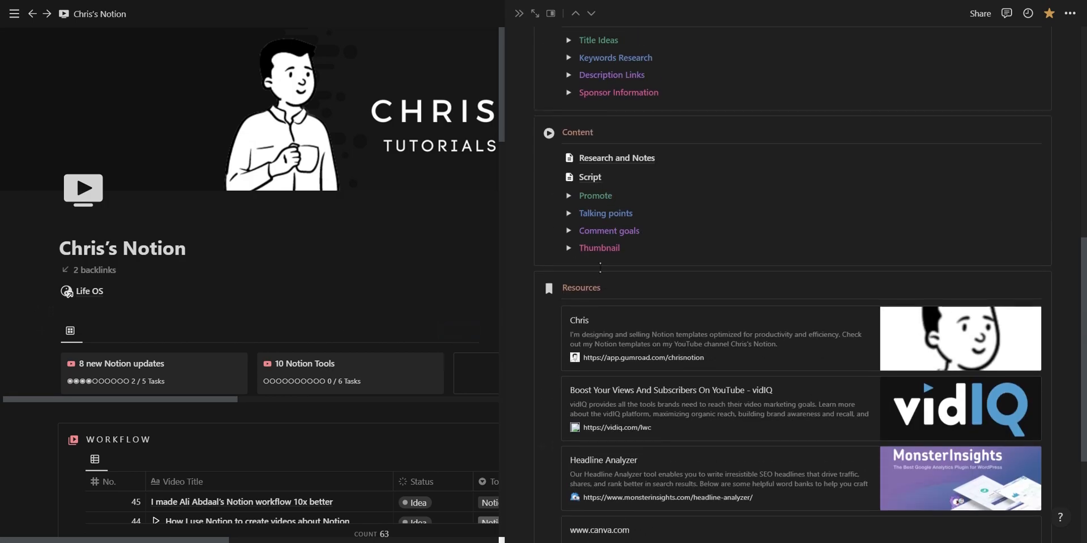
click(552, 12)
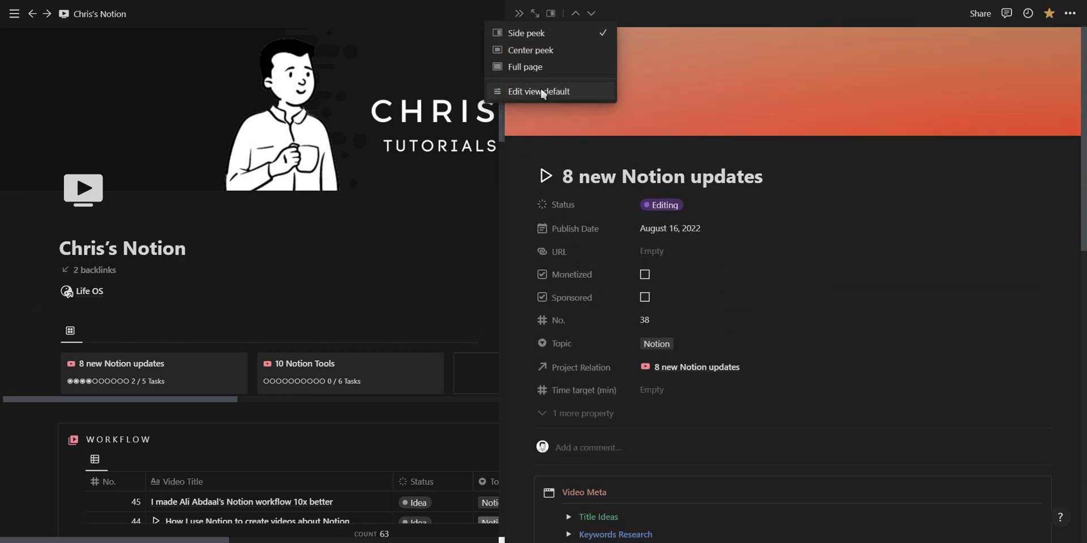
click(538, 91)
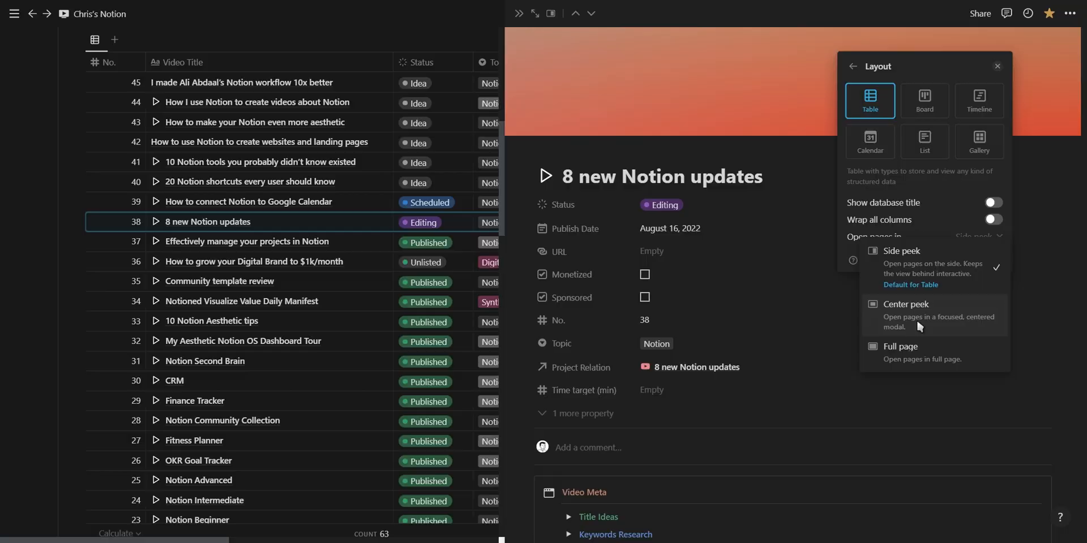
click(906, 315)
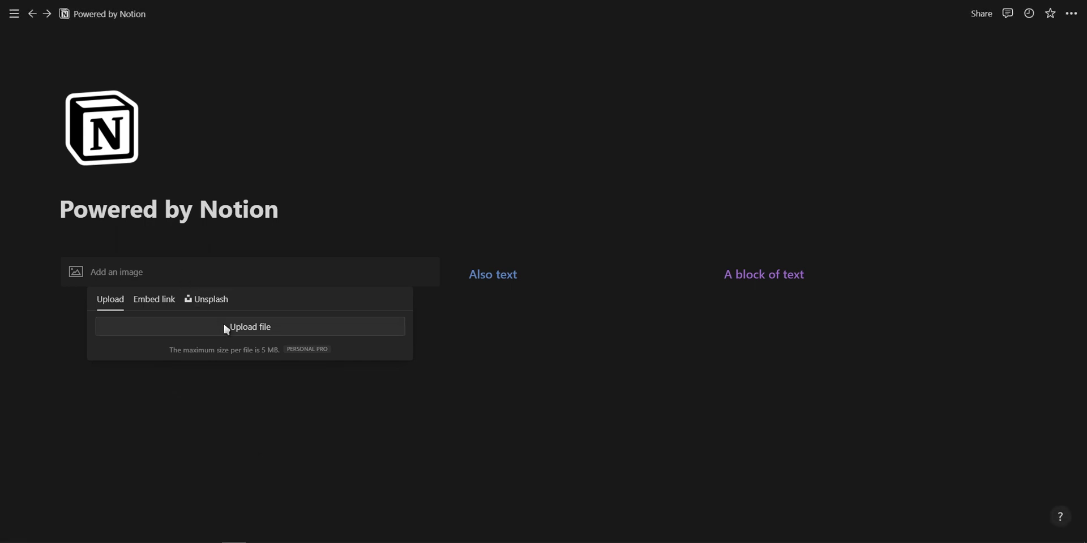
Upload the heron and autumn leaves image and center it in the first column.
click(249, 327)
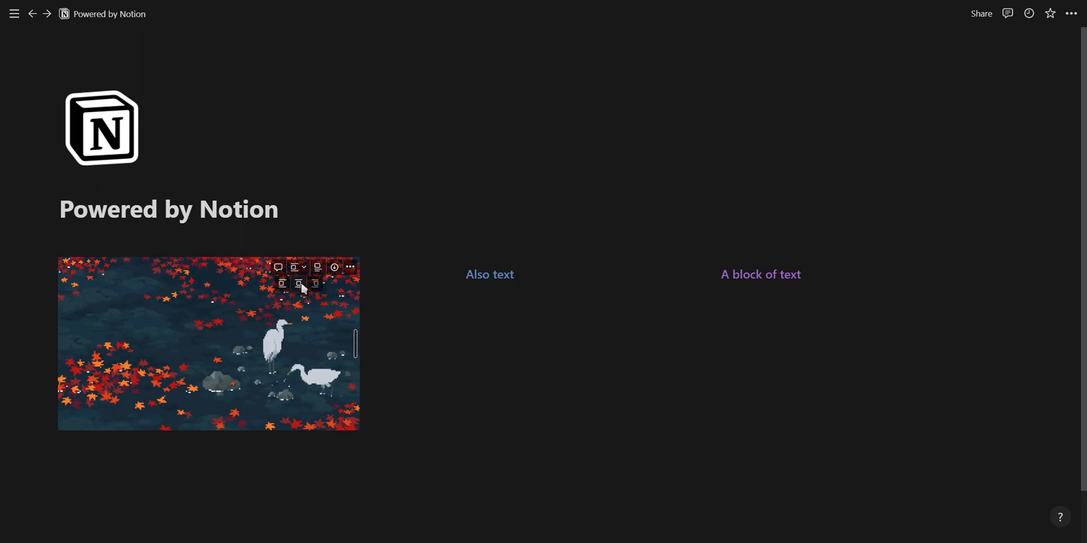
drag(355, 343, 434, 343)
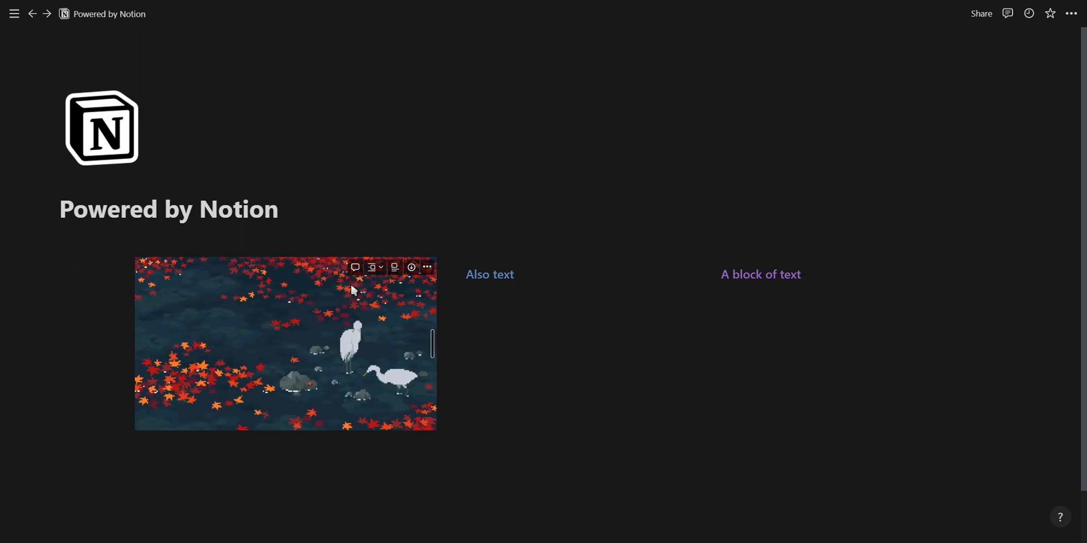